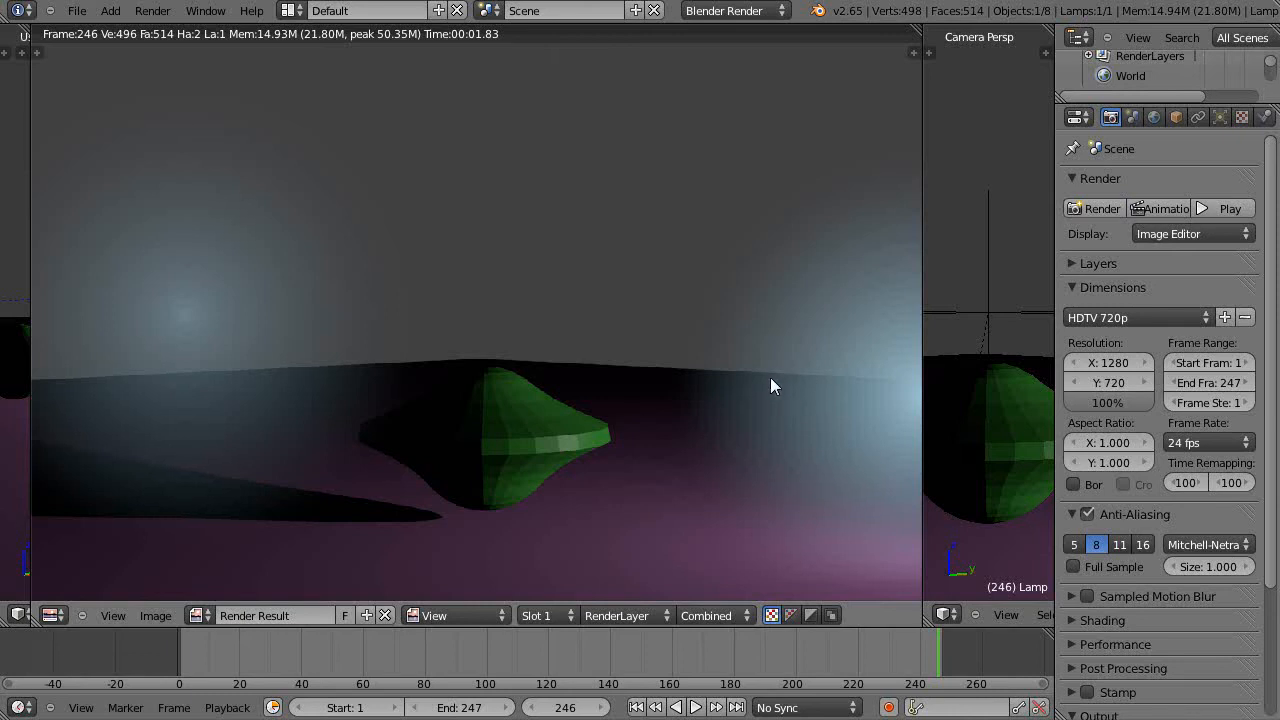
mouse_move(484, 356)
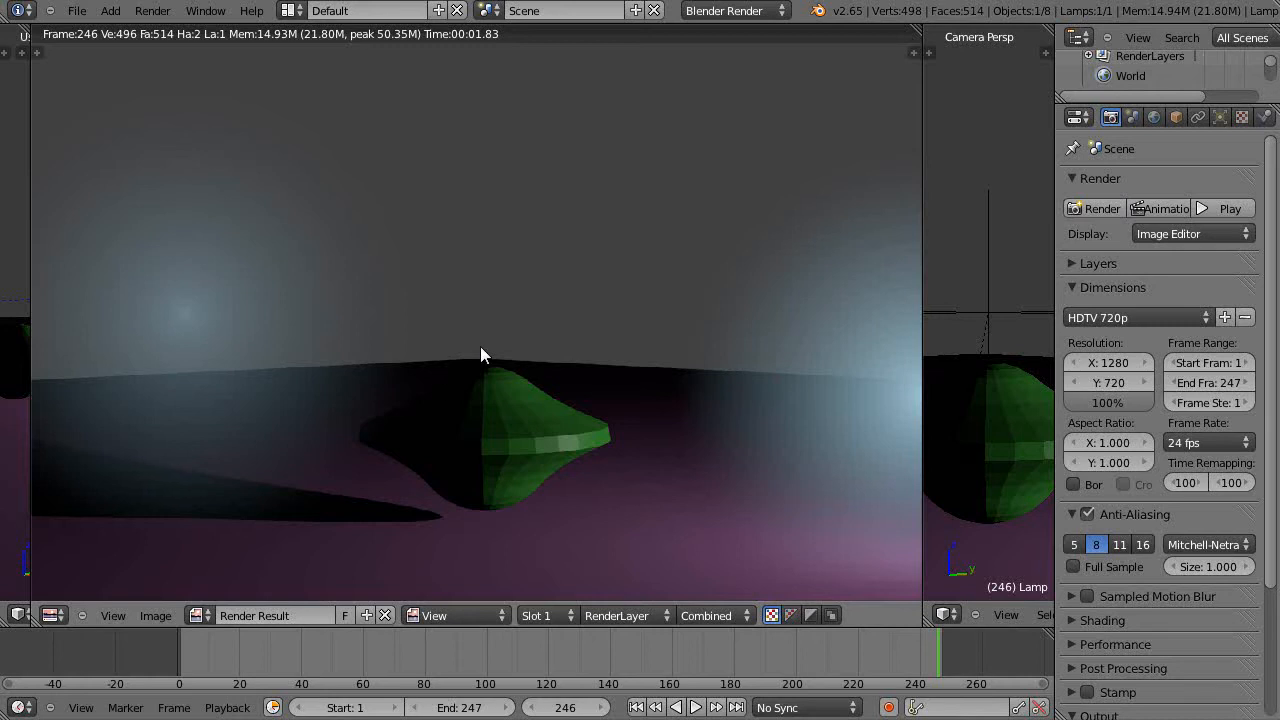
mouse_move(380, 390)
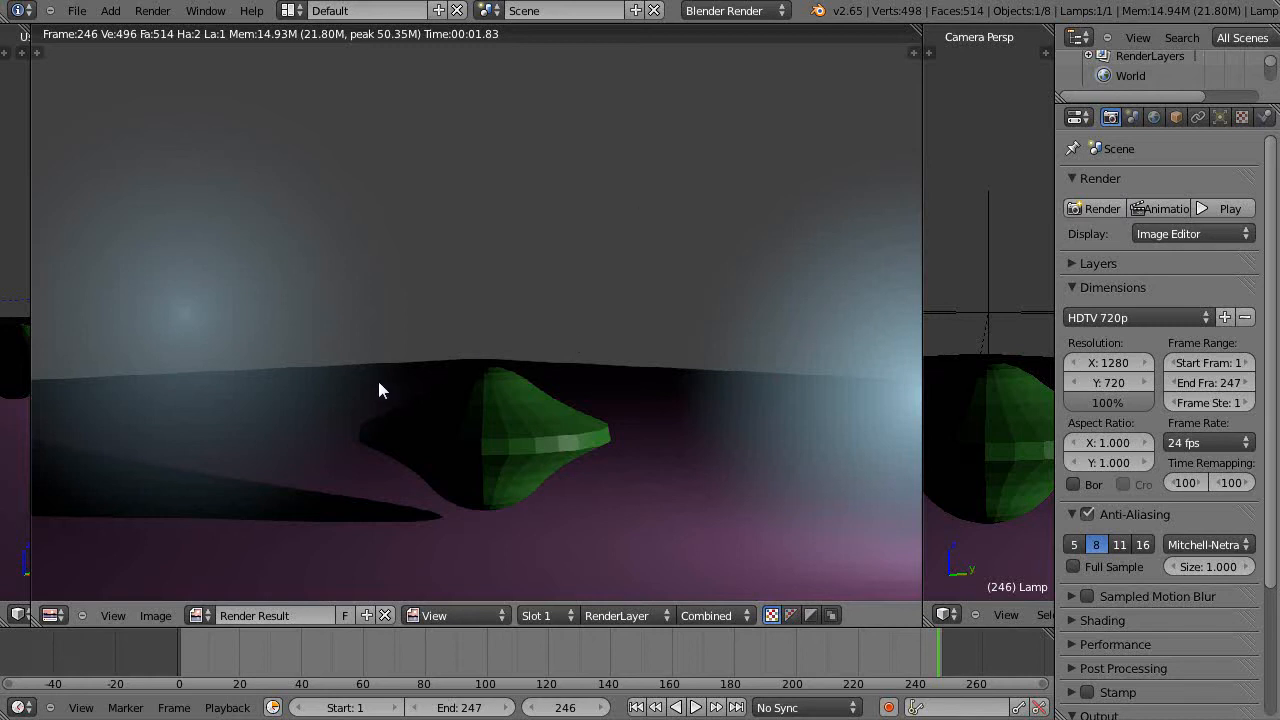
mouse_move(136, 328)
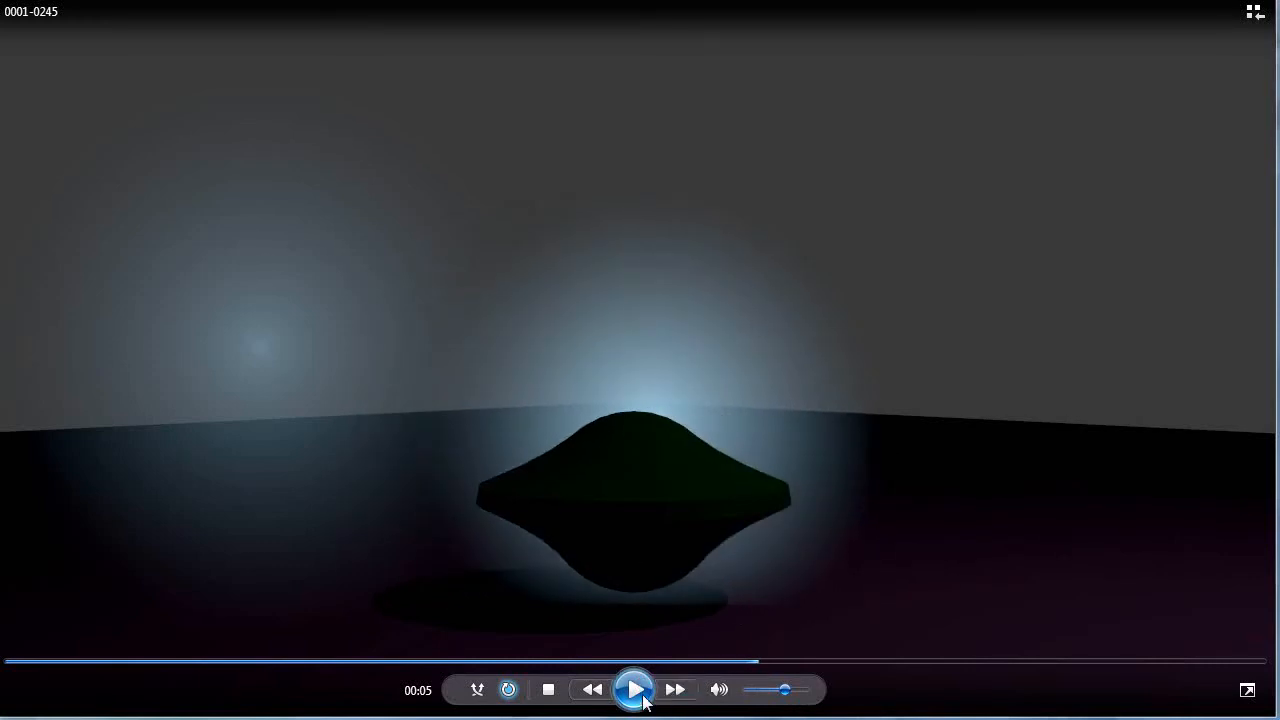
Resume the 0001-0245 halo render, pause near 00:07 on a bright right-side halo, then resume
left_click(636, 688)
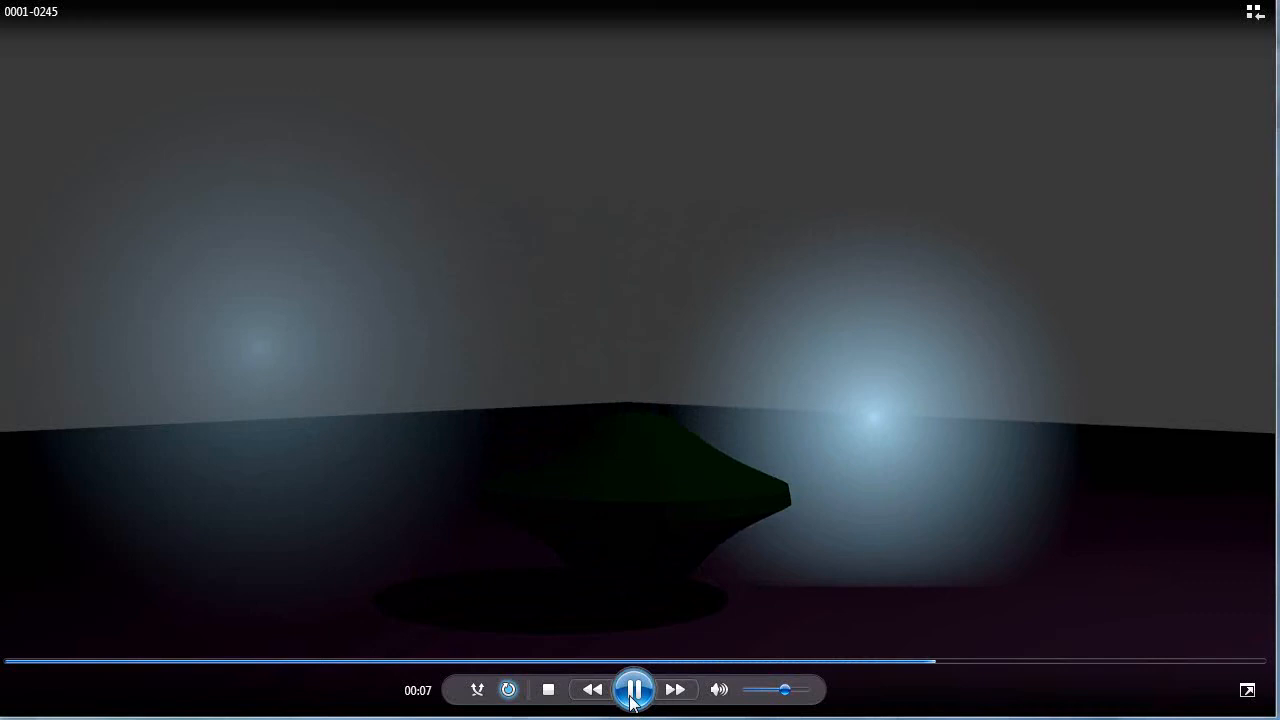
left_click(636, 688)
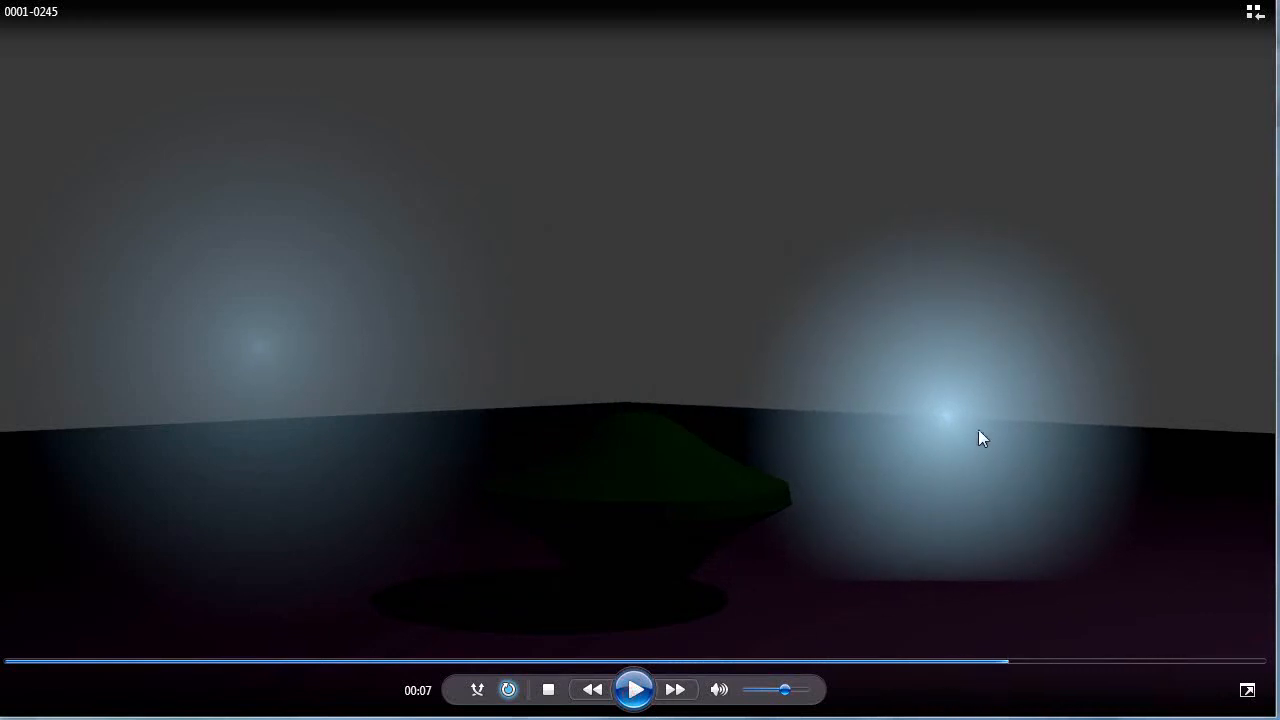
mouse_move(638, 644)
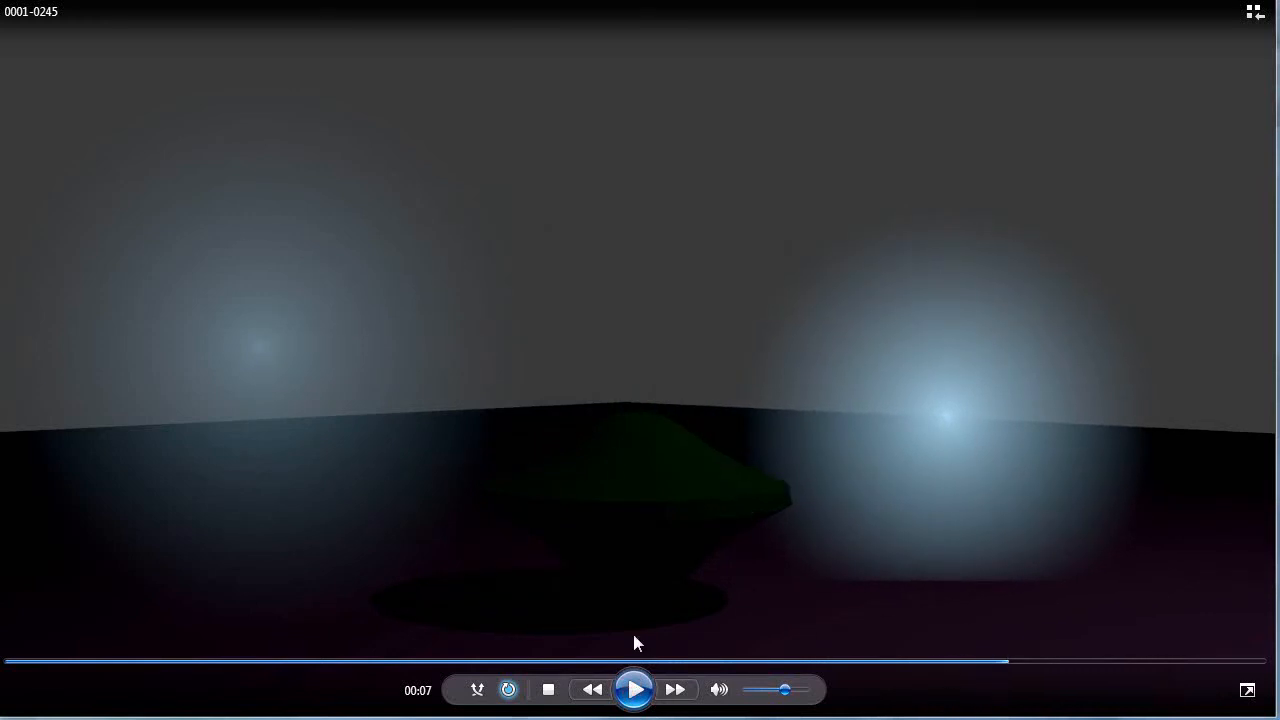
left_click(634, 688)
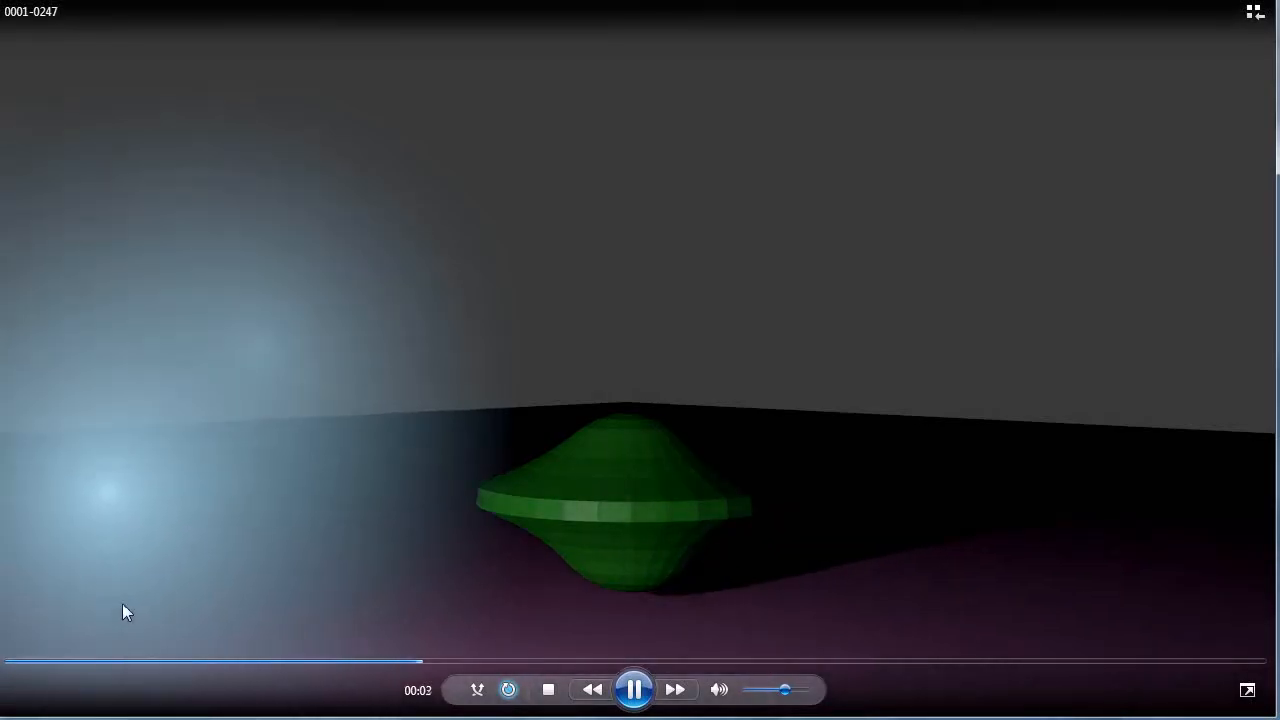
Play the 0001-0247 render to the end, pausing twice to inspect the halos, including the left one
left_click(634, 688)
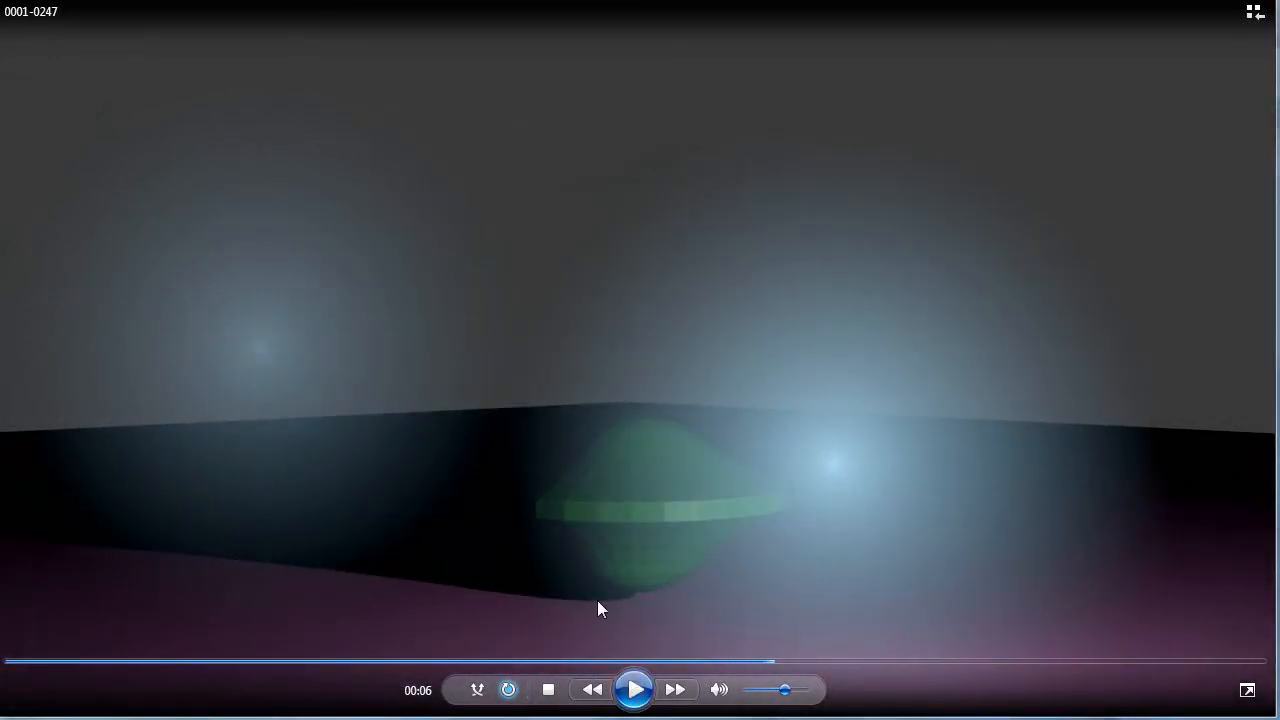
left_click(636, 688)
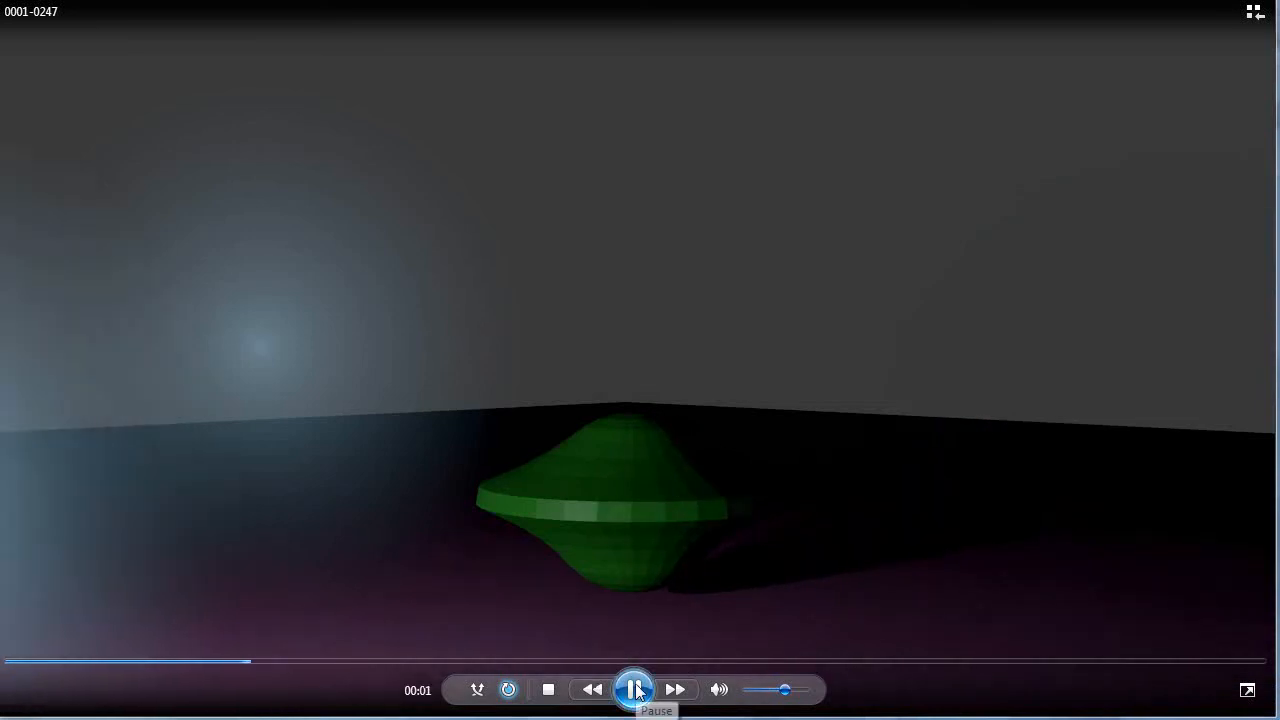
left_click(634, 688)
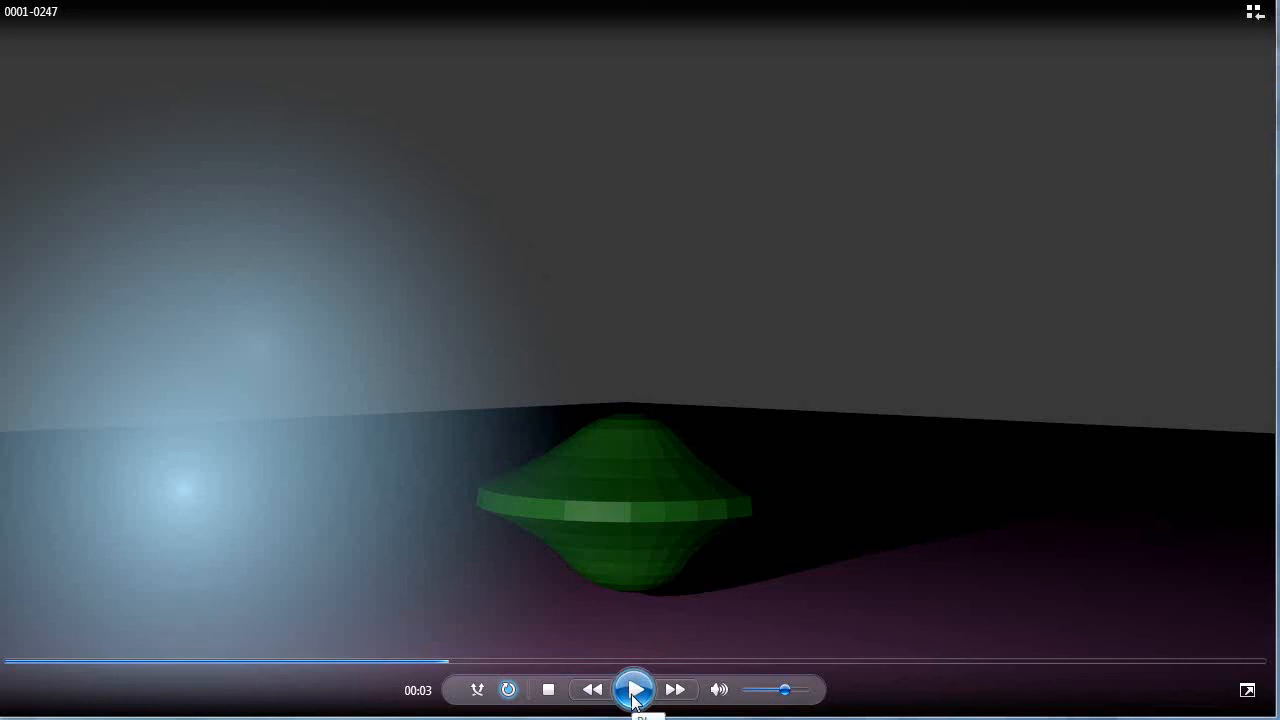
left_click(632, 688)
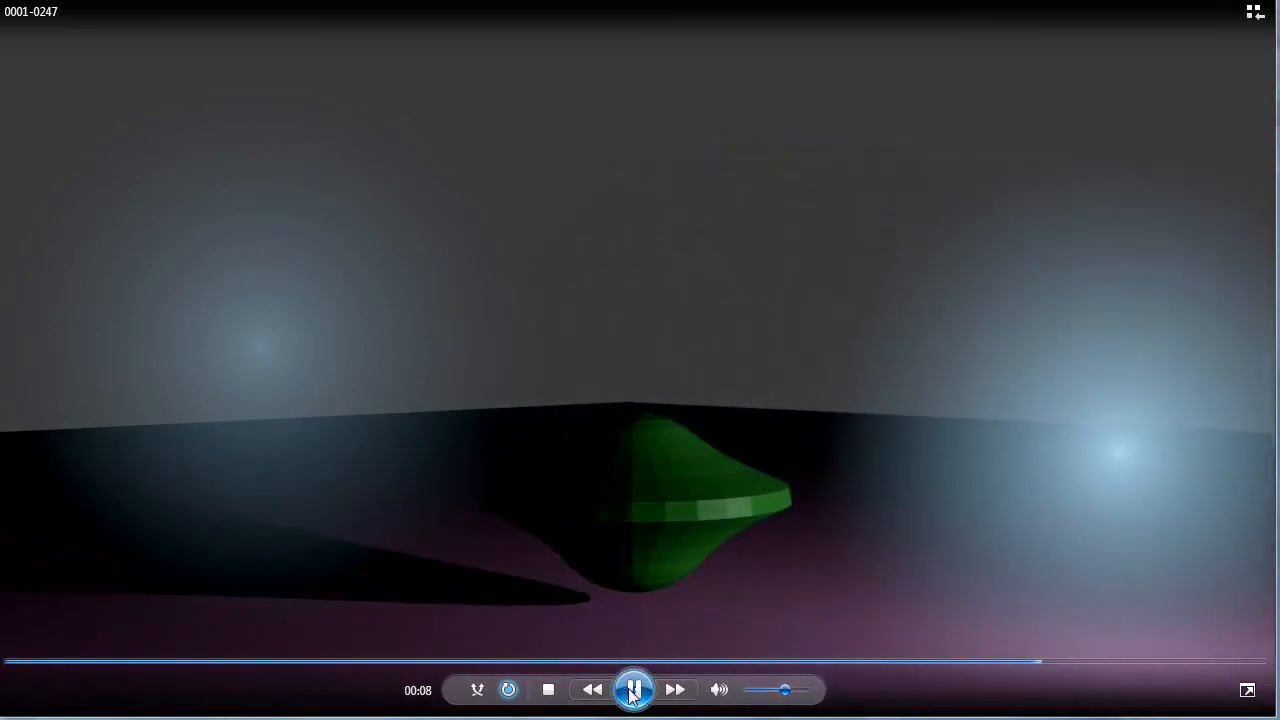
left_click(632, 688)
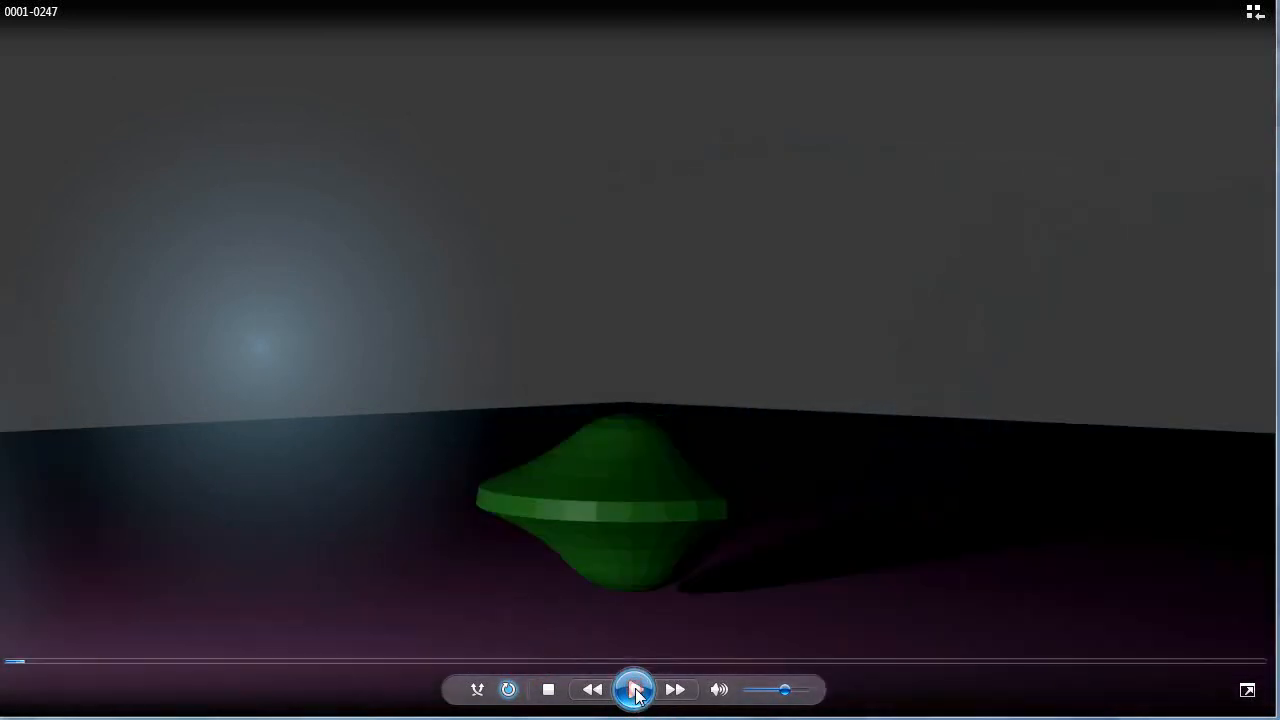
left_click(636, 688)
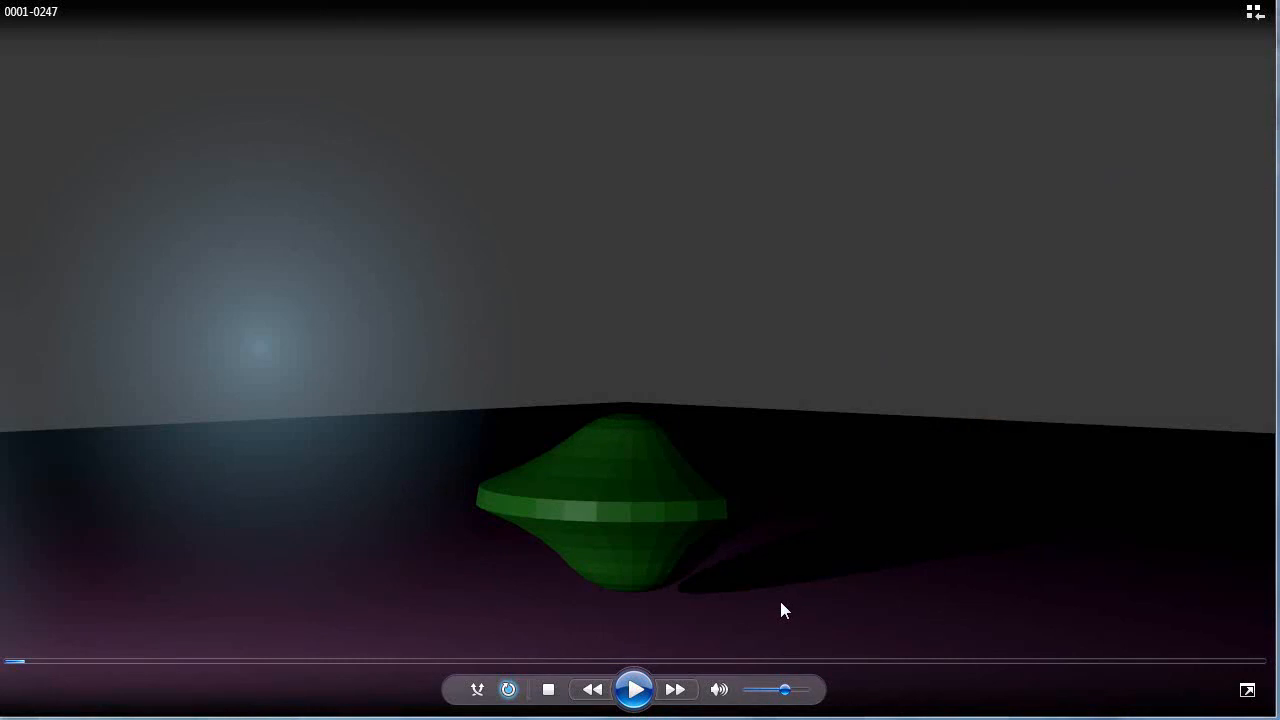
mouse_move(544, 616)
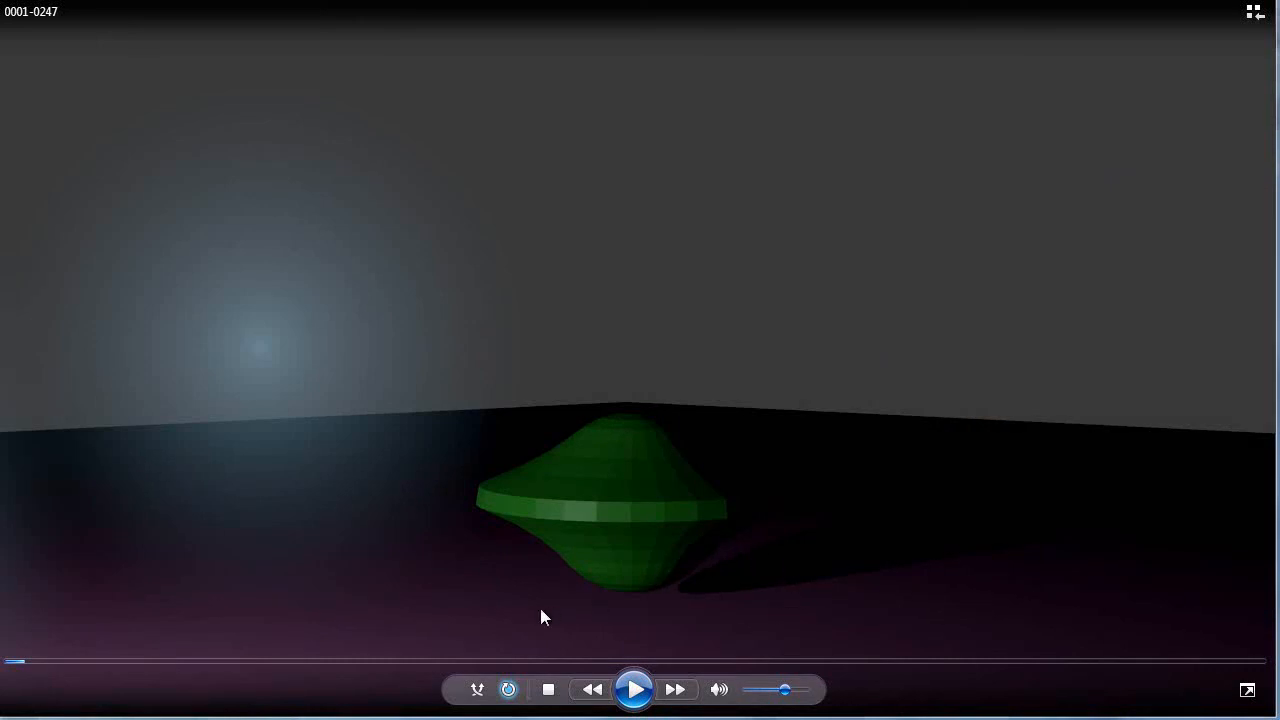
mouse_move(1088, 544)
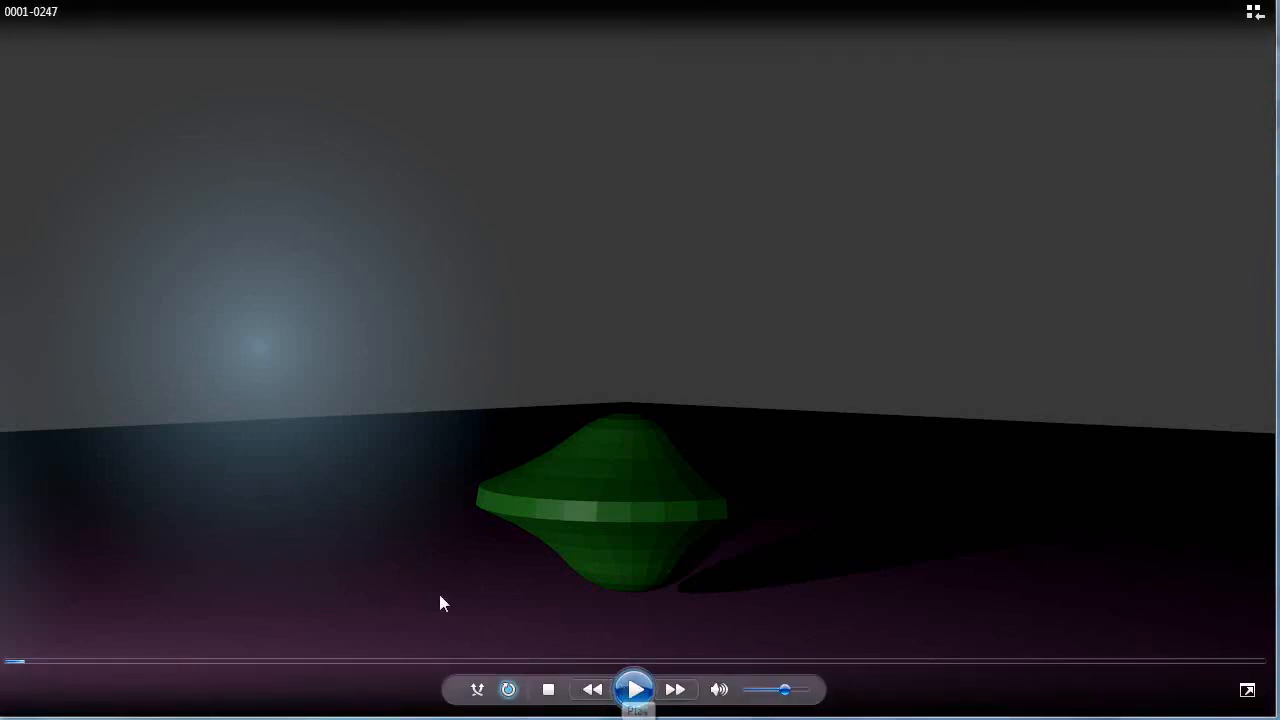
mouse_move(470, 564)
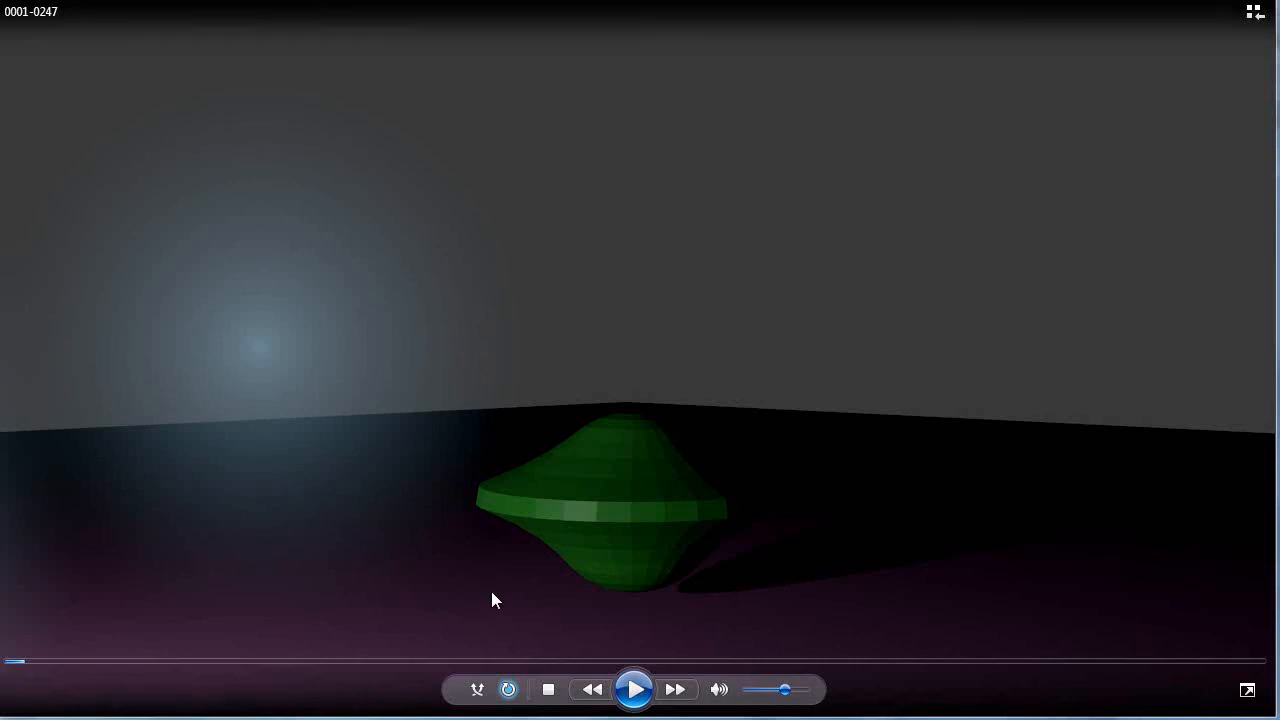
mouse_move(684, 684)
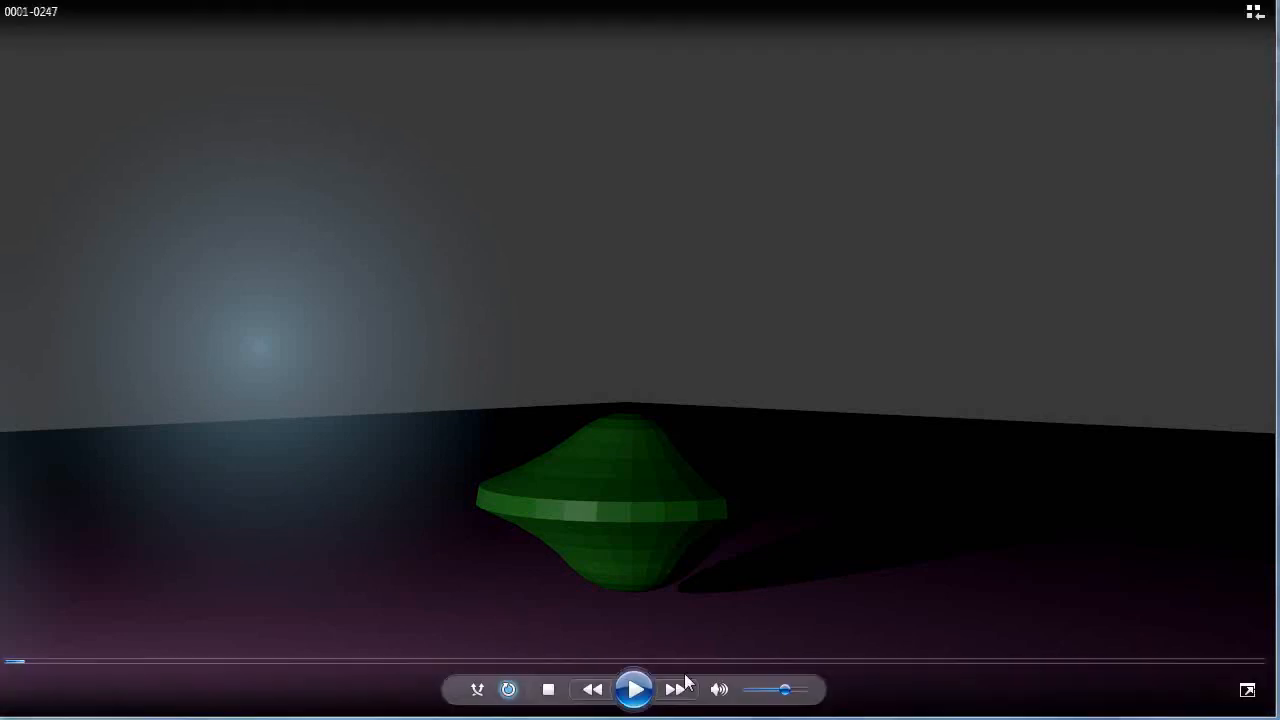